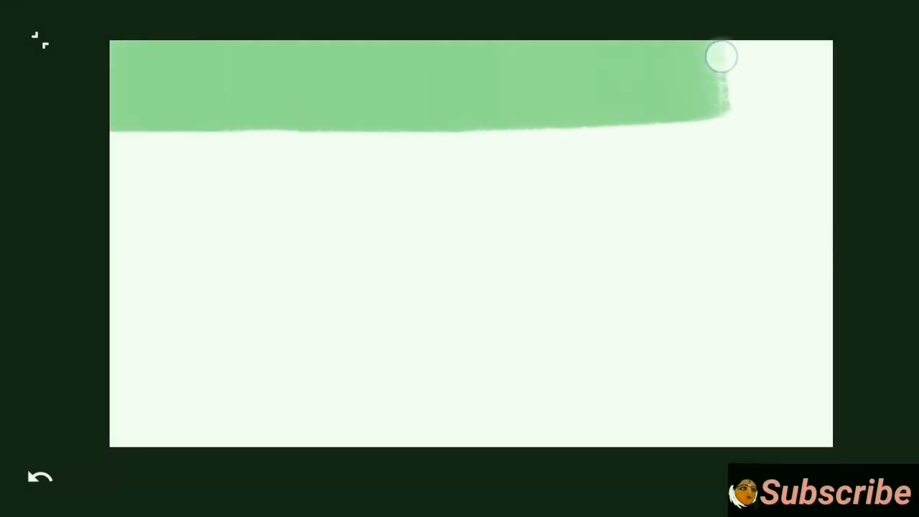
# - Lay pale-to-dark green bands across the canvas, blend them cloudy and darken the edges
pyautogui.moveTo(721, 57); pyautogui.dragTo(309, 174)
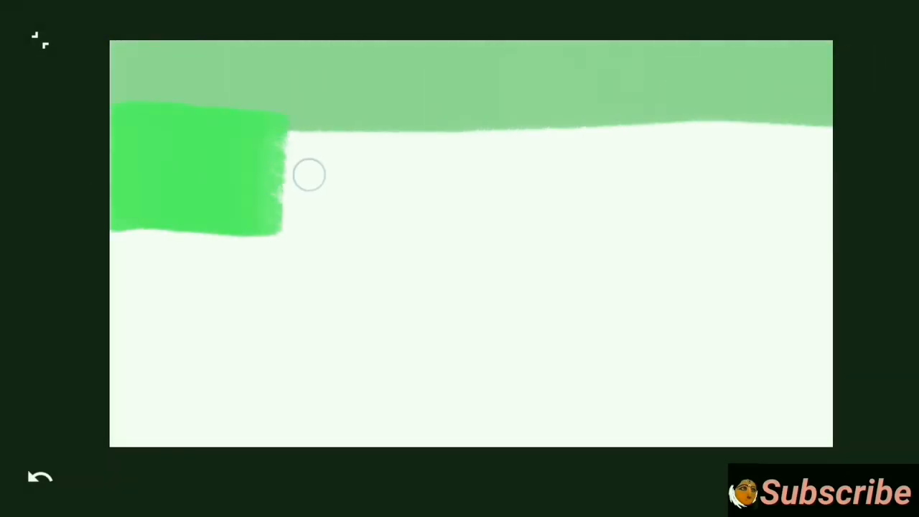
pyautogui.moveTo(287, 172); pyautogui.dragTo(819, 179)
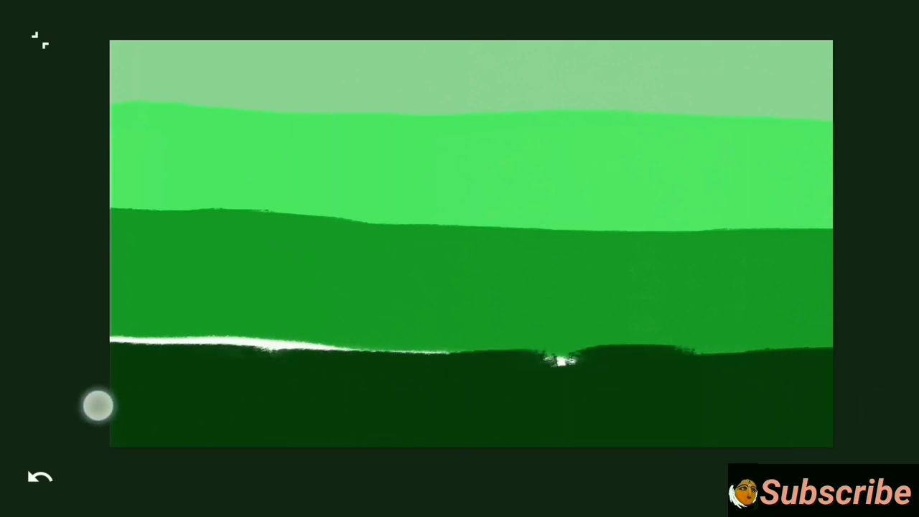
pyautogui.moveTo(101, 405); pyautogui.dragTo(755, 362)
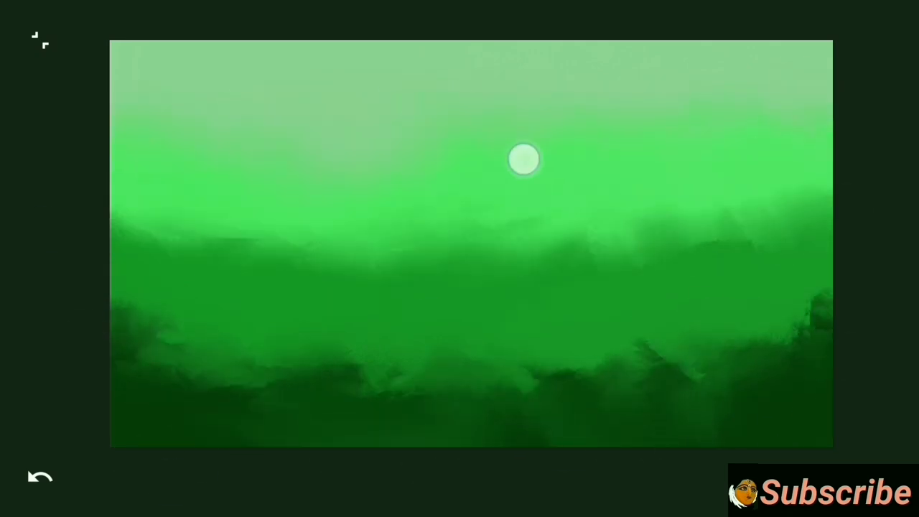
pyautogui.moveTo(523, 158); pyautogui.dragTo(131, 15)
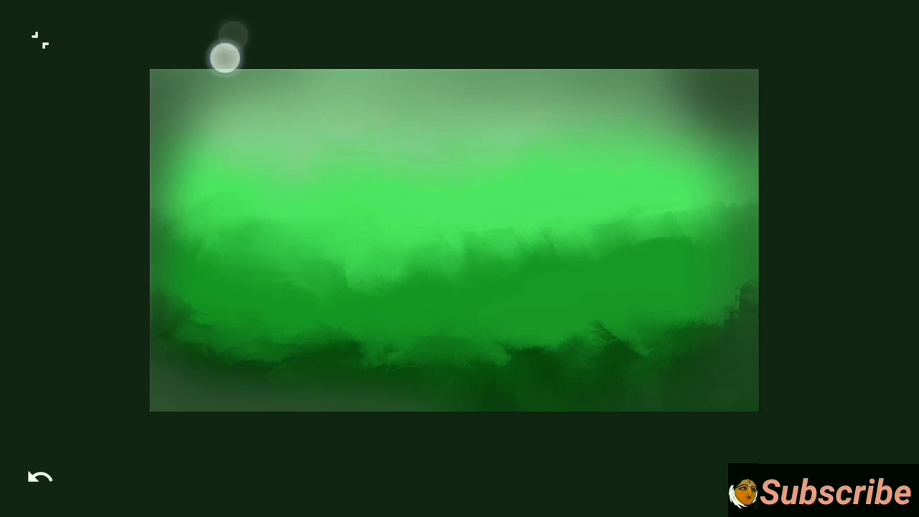
pyautogui.moveTo(86, 146)
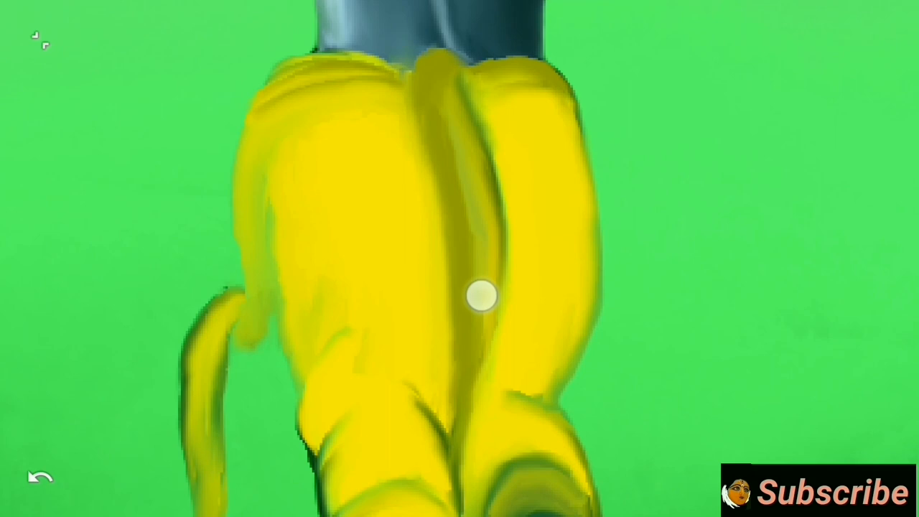
# - Paint the head and dark hair bun, then scatter red flecks around the bun's flowers
pyautogui.moveTo(449, 94); pyautogui.dragTo(480, 323)
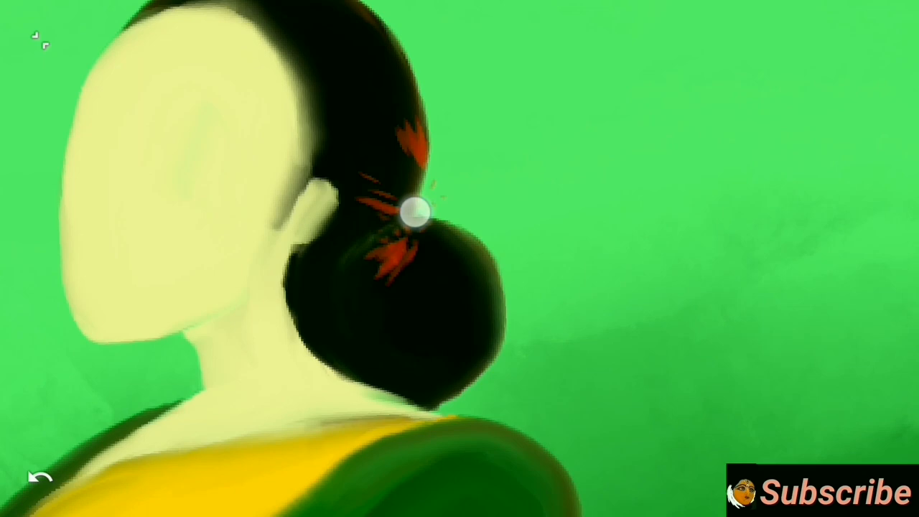
pyautogui.moveTo(417, 213); pyautogui.dragTo(309, 270)
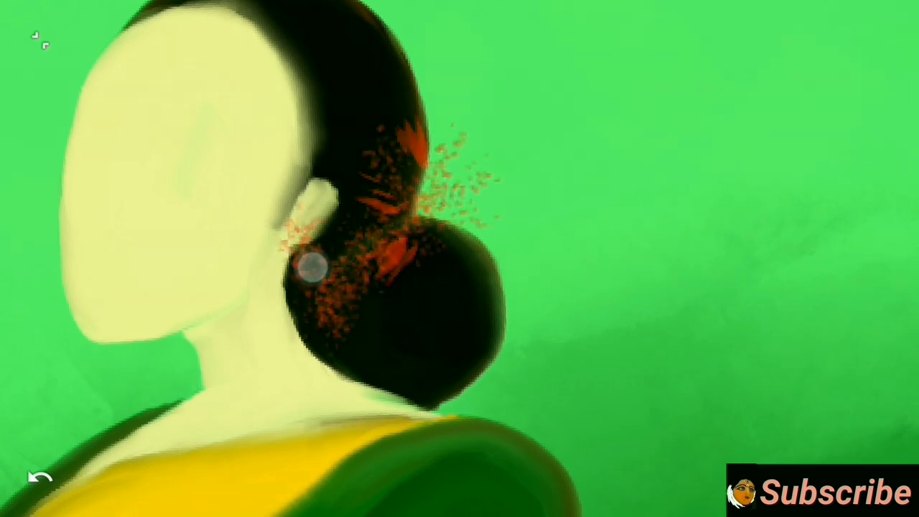